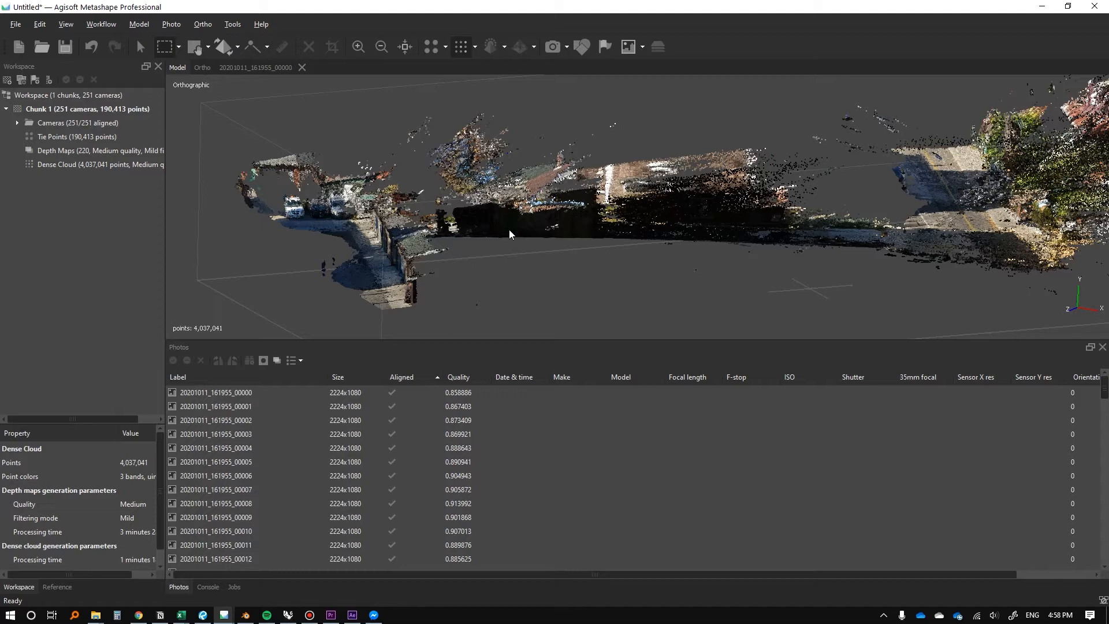
- Save the project with its dense cloud as Alley.psx
click(64, 46)
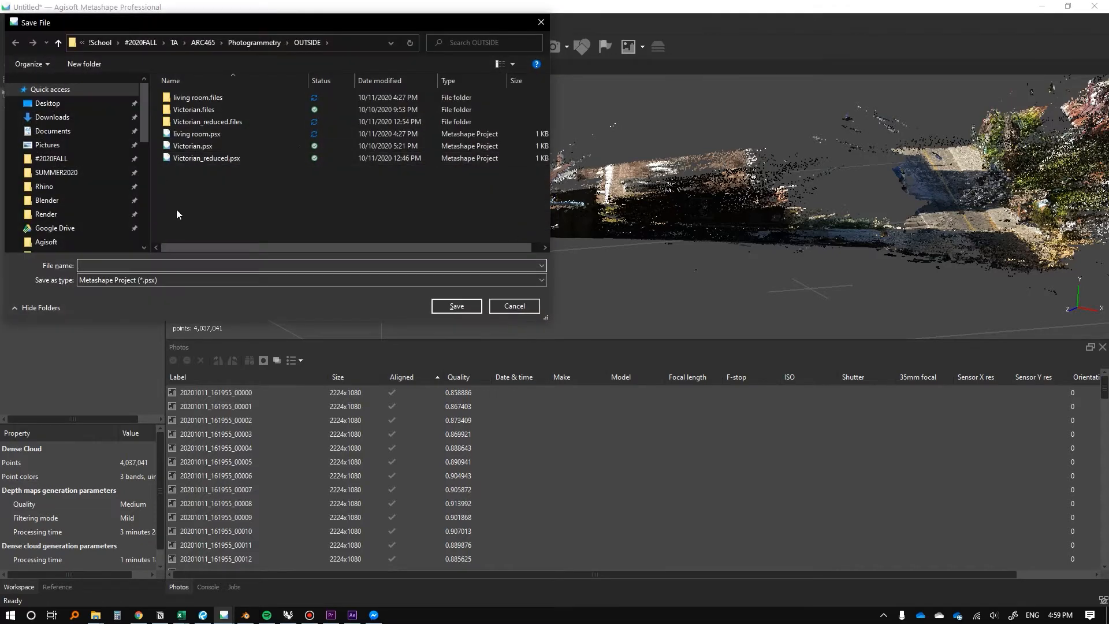
click(455, 305)
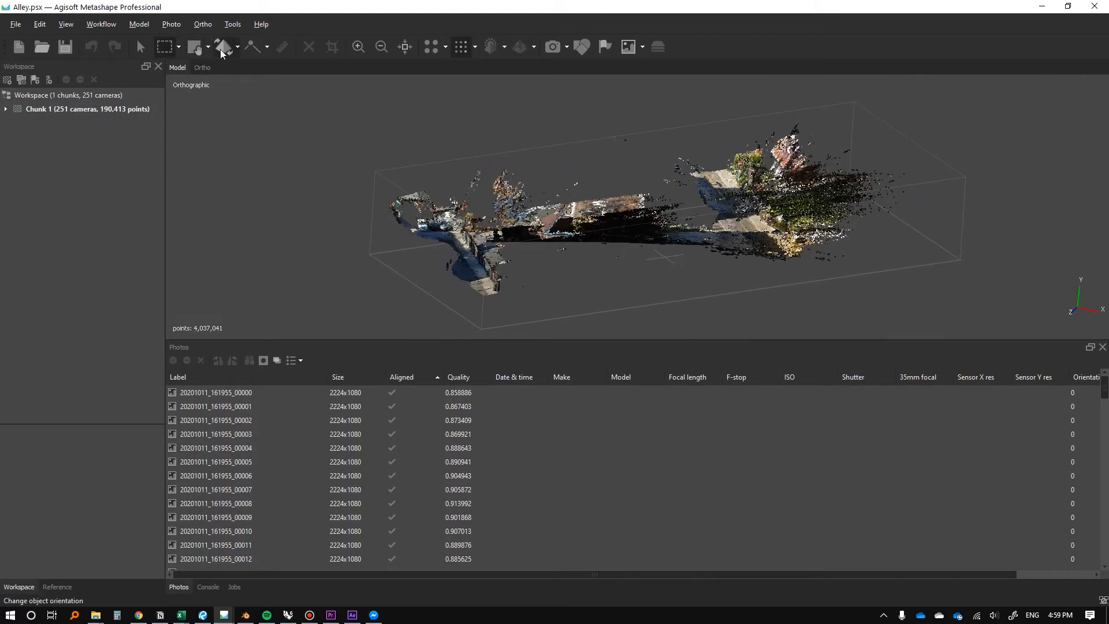
- Build a medium-quality mesh from the dense cloud via Workflow > Build Mesh with Advanced expanded
click(101, 23)
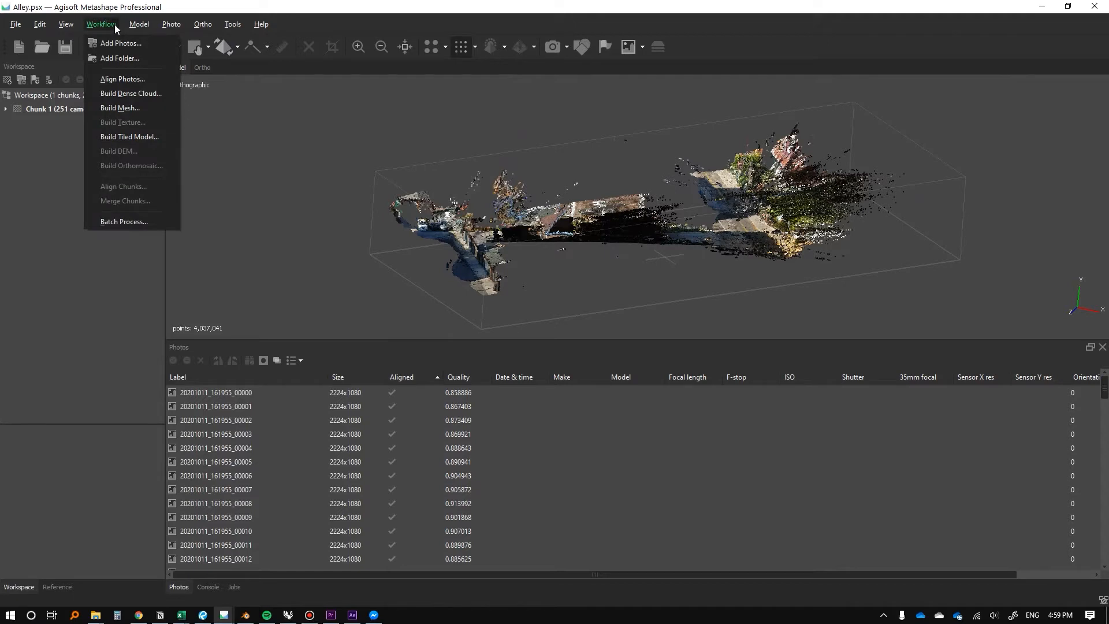
click(119, 108)
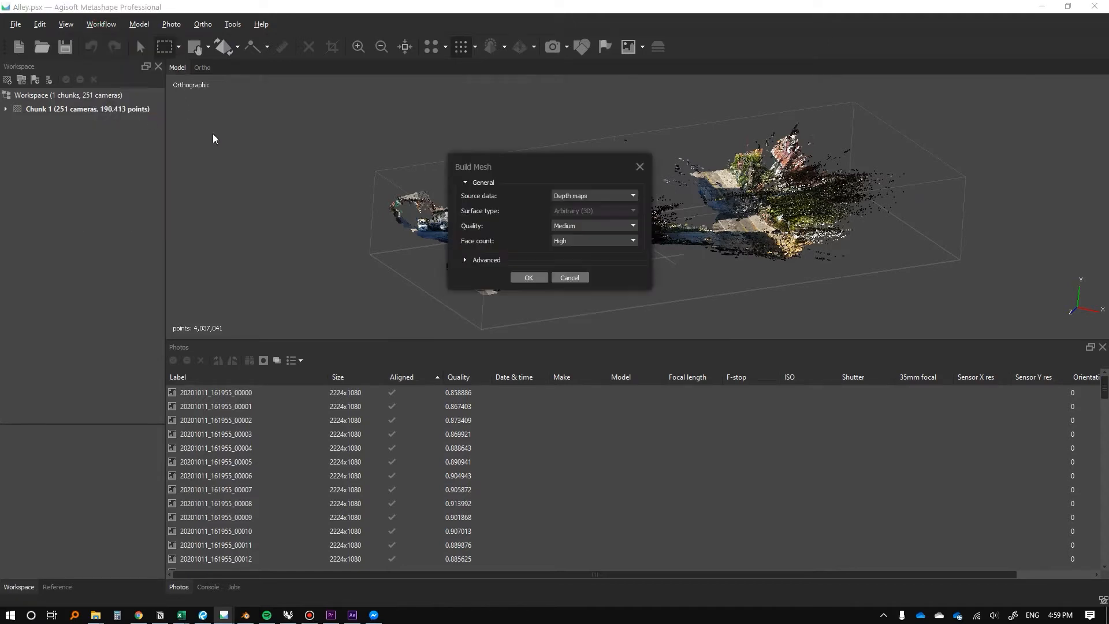
mouse_move(583, 222)
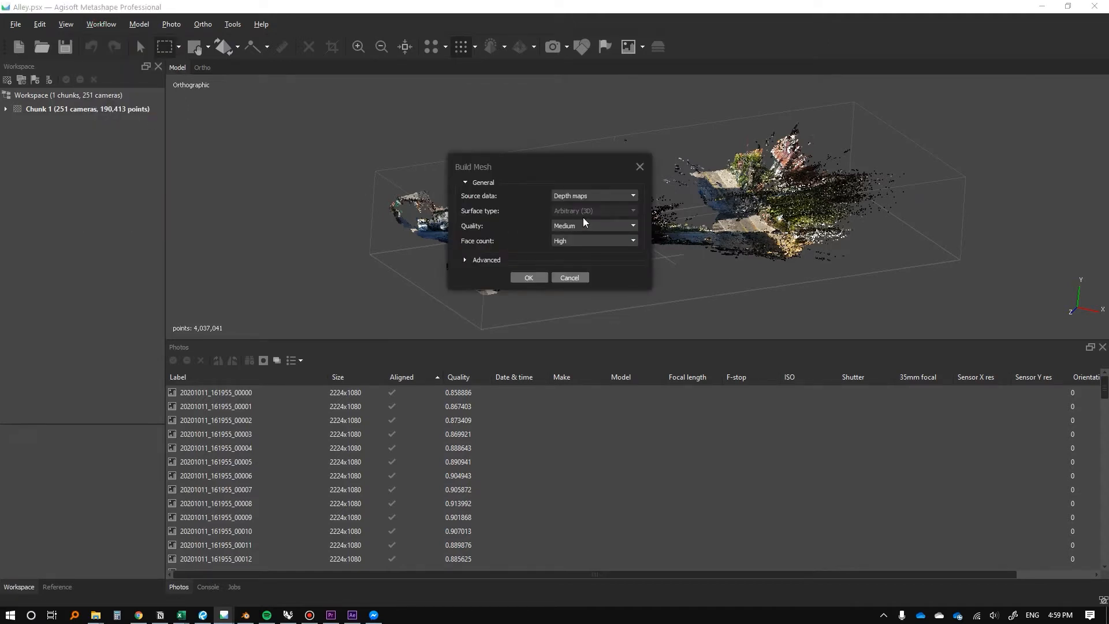
mouse_move(552, 176)
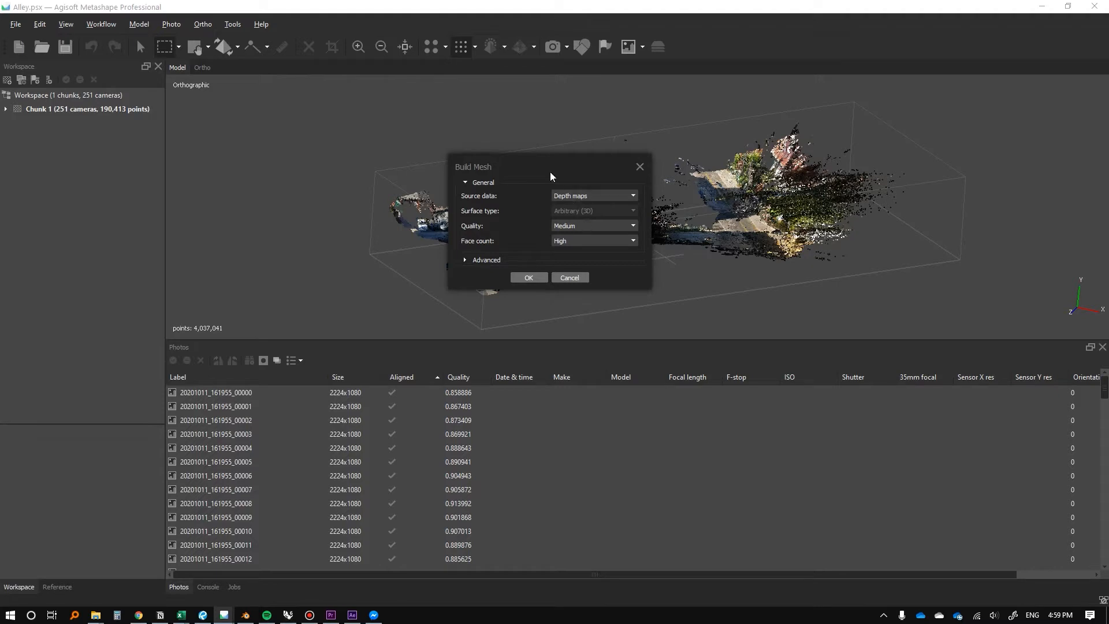
click(591, 195)
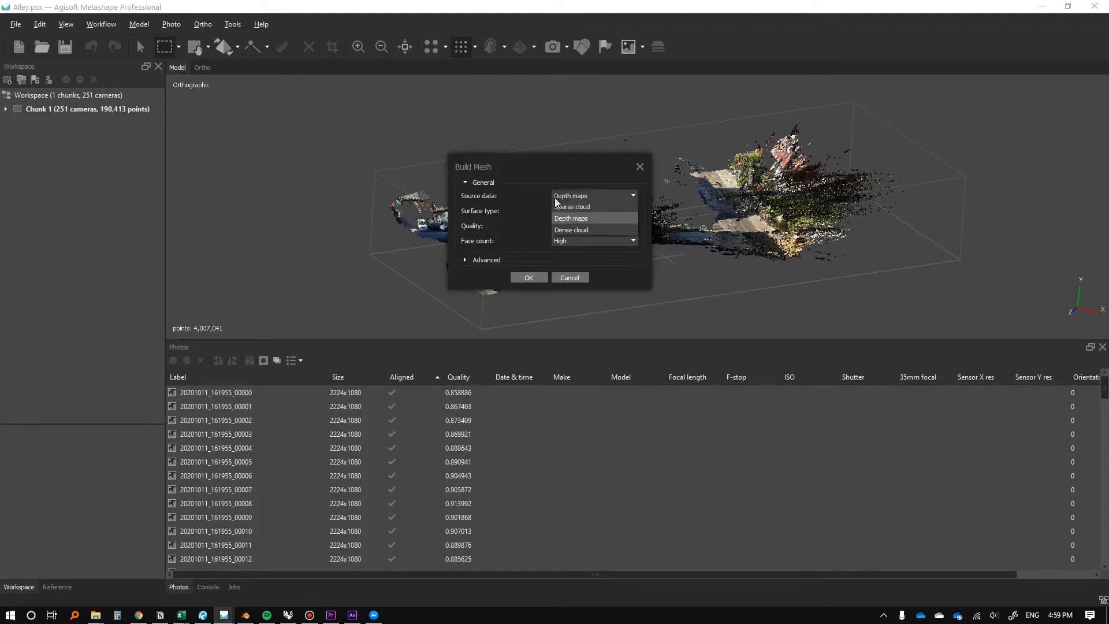
mouse_move(570, 200)
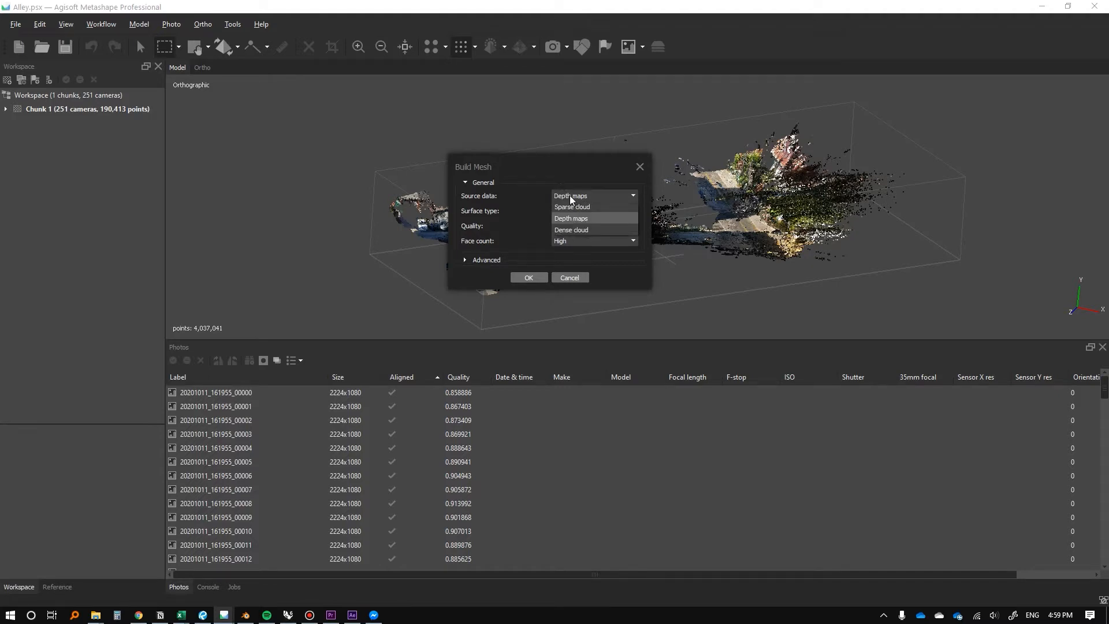
click(570, 229)
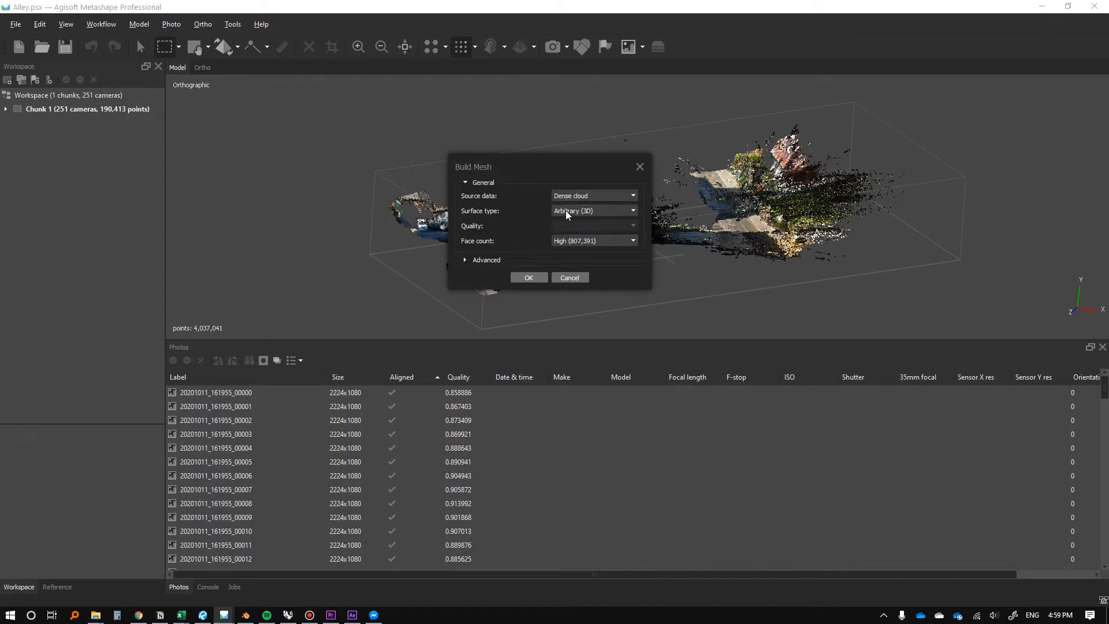
click(592, 195)
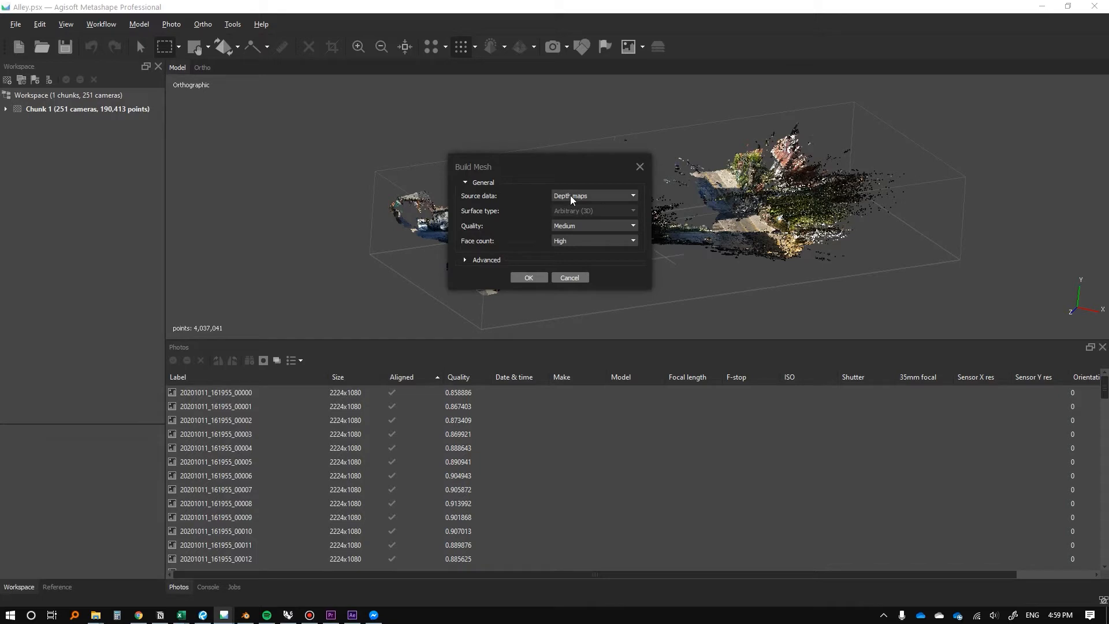
mouse_move(563, 227)
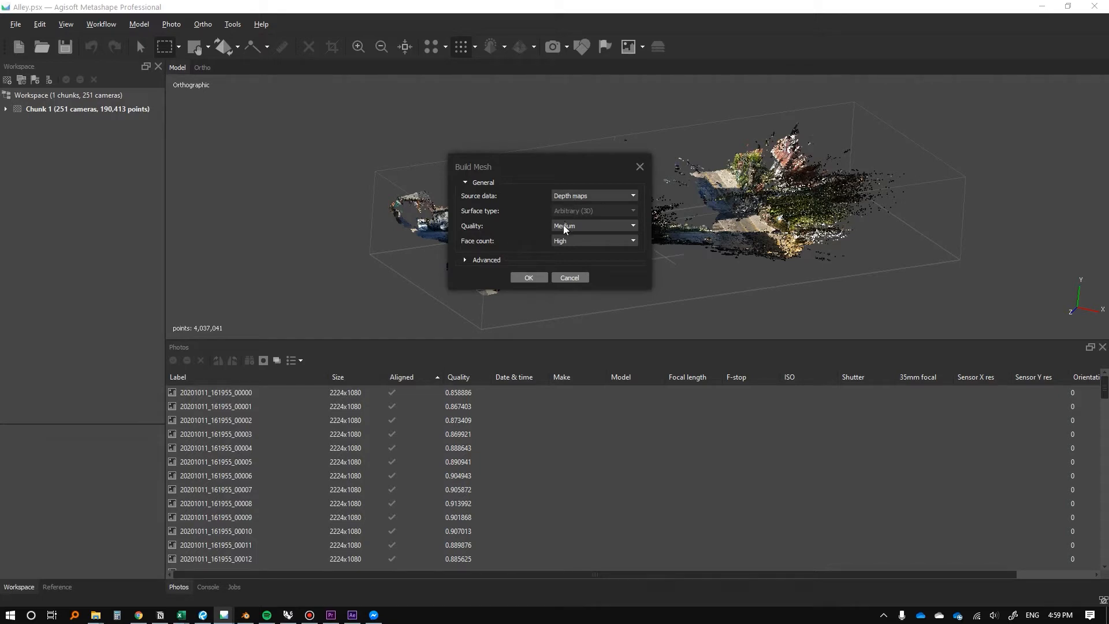
click(593, 196)
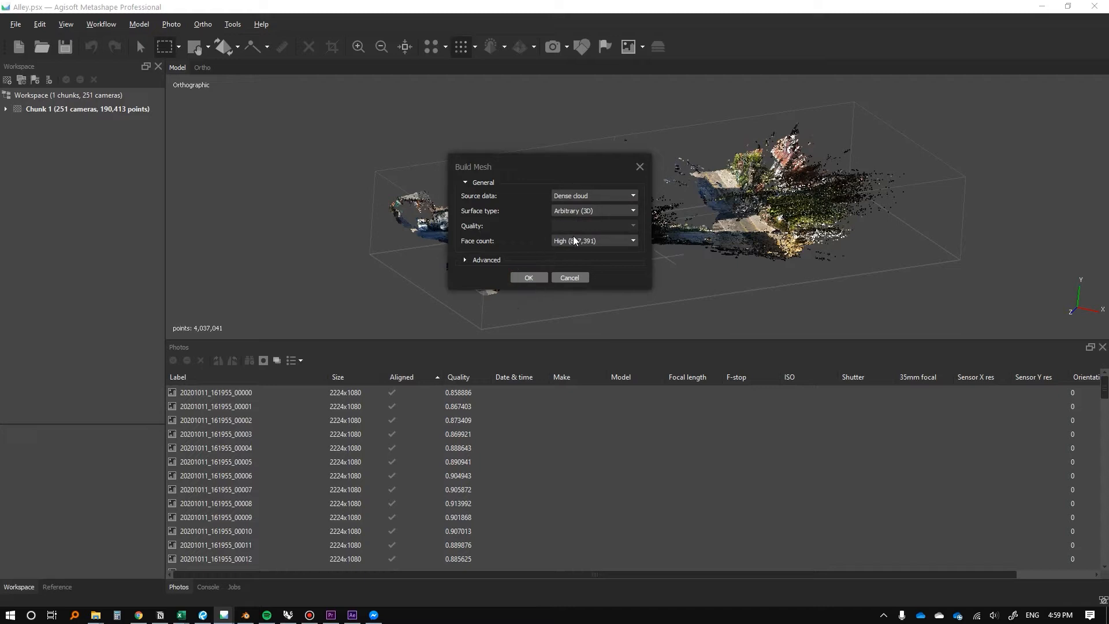
click(486, 260)
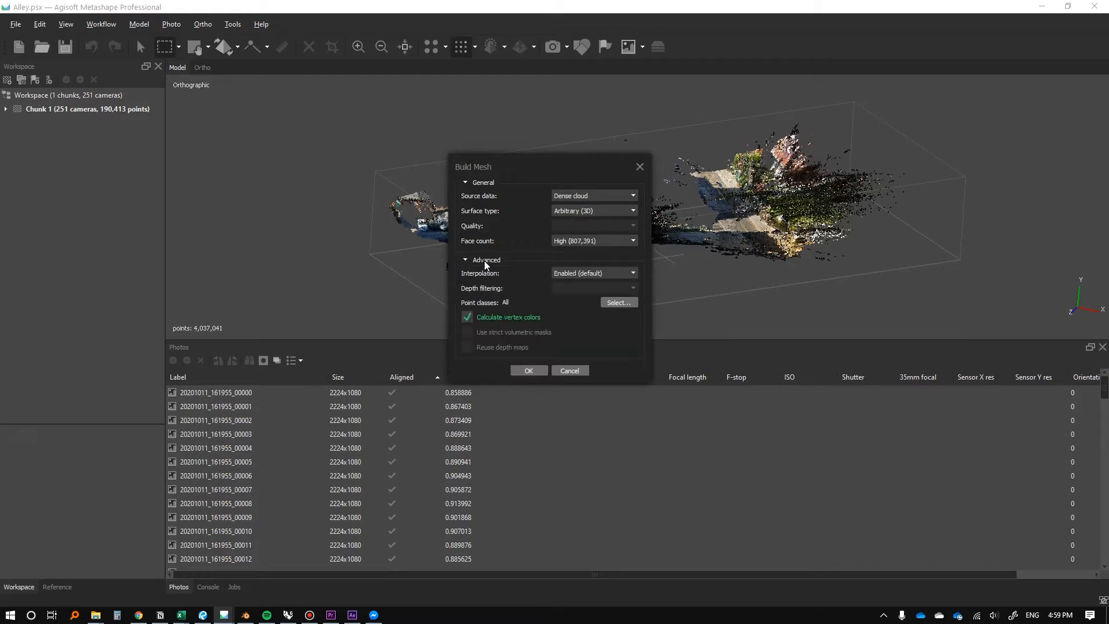
click(528, 370)
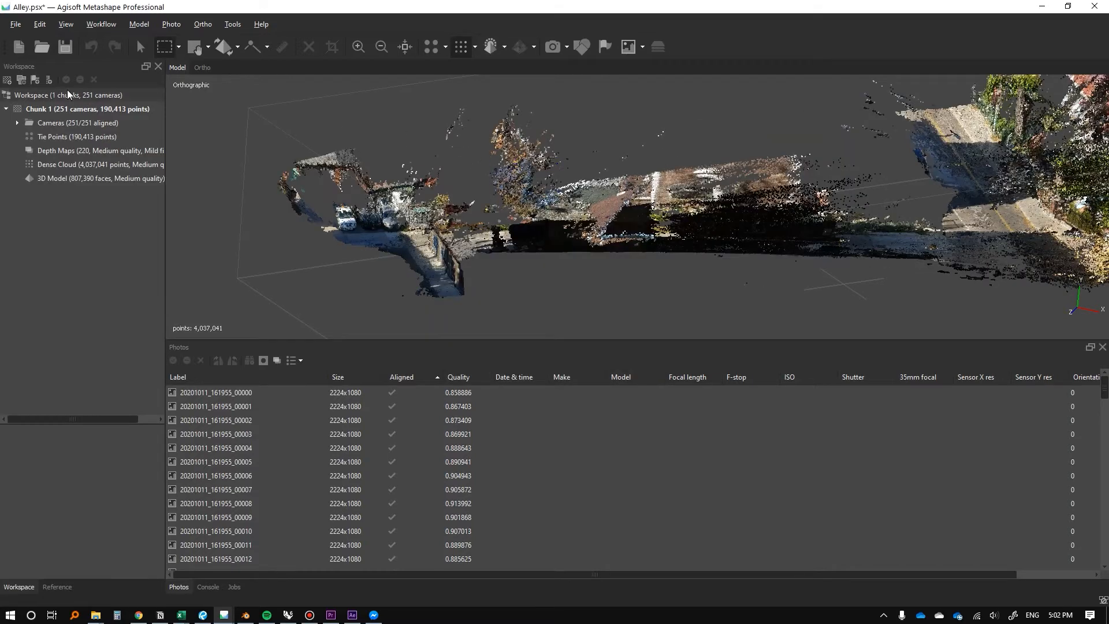
mouse_move(101, 24)
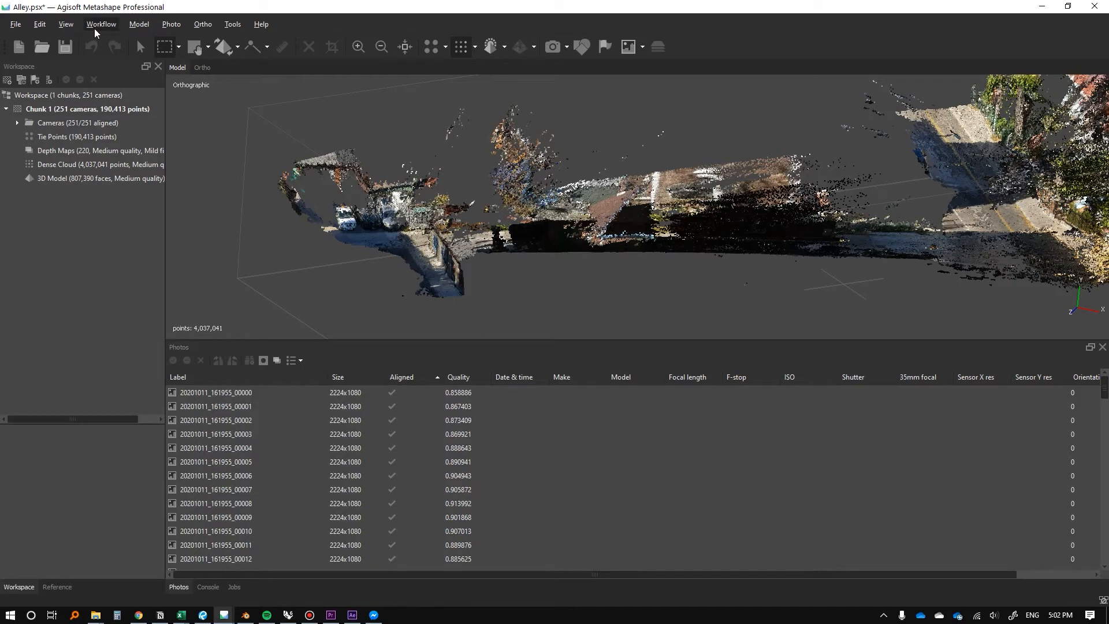
click(100, 23)
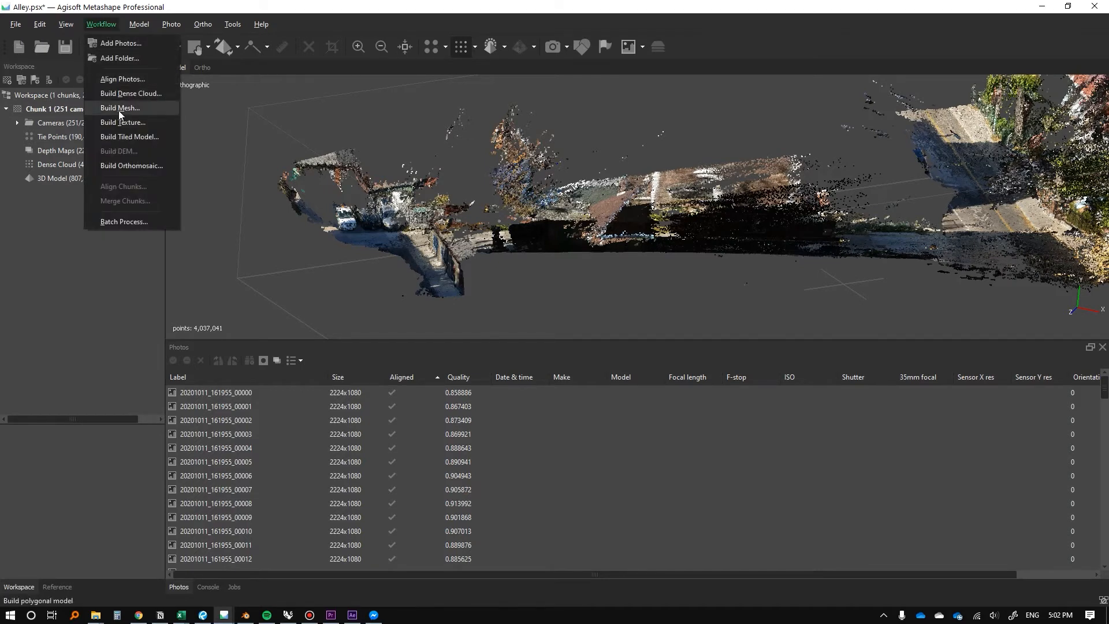
click(119, 107)
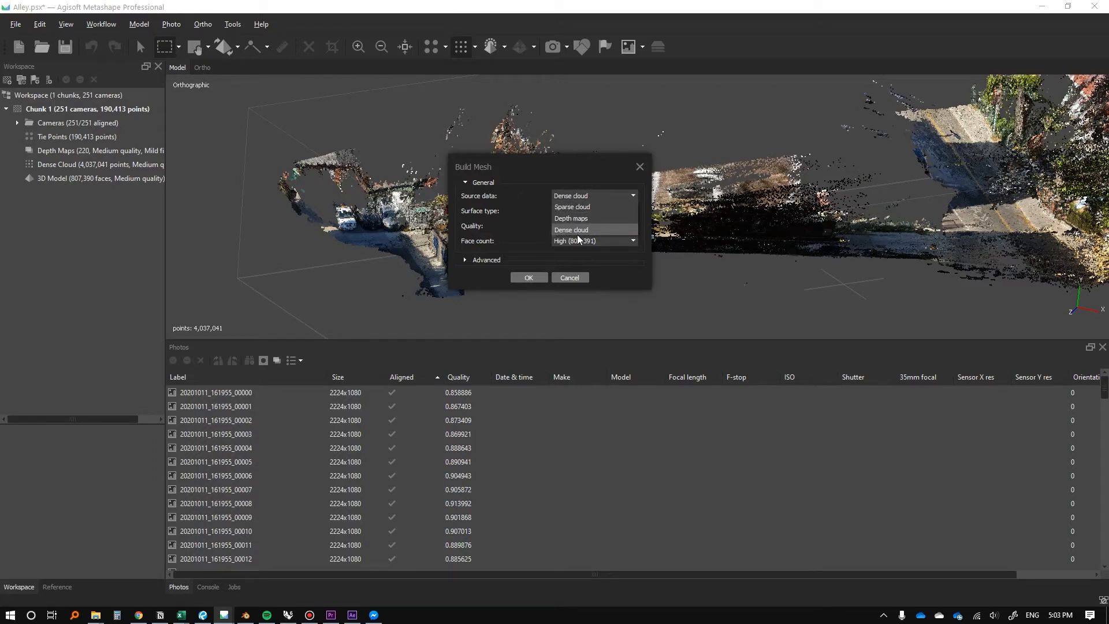
click(583, 219)
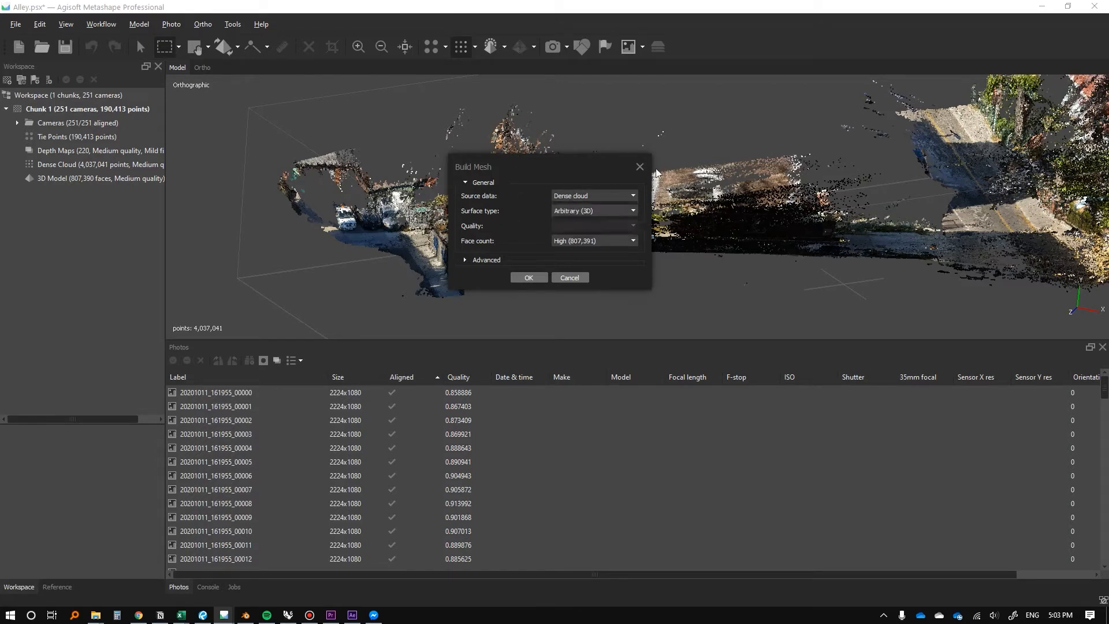
mouse_move(590, 251)
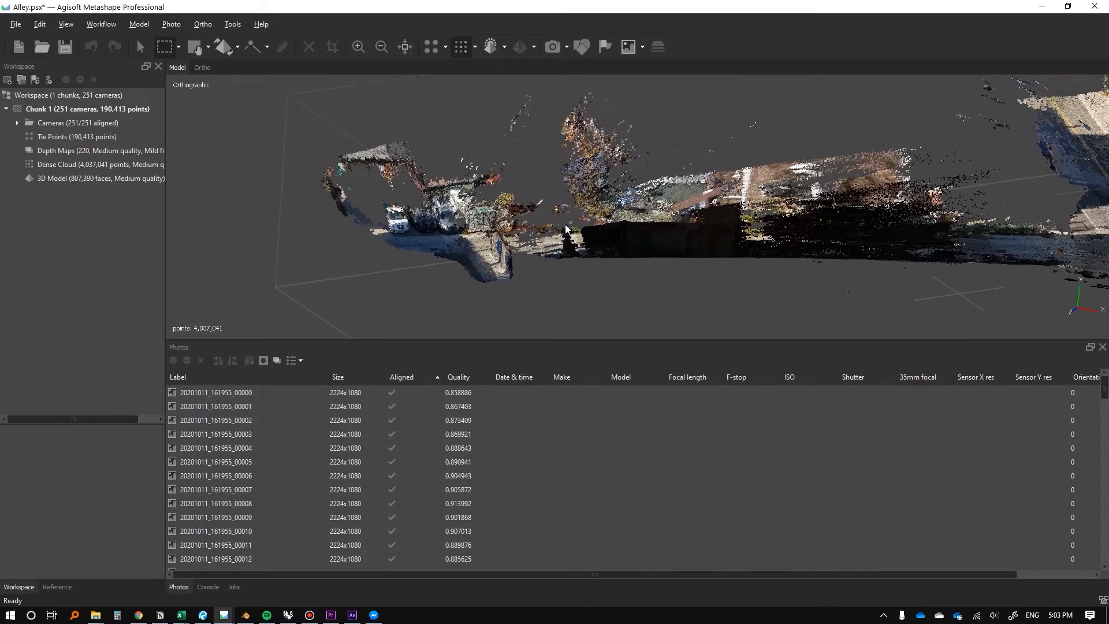
- Show the built shaded mesh instead of points and centre the view on it
click(488, 46)
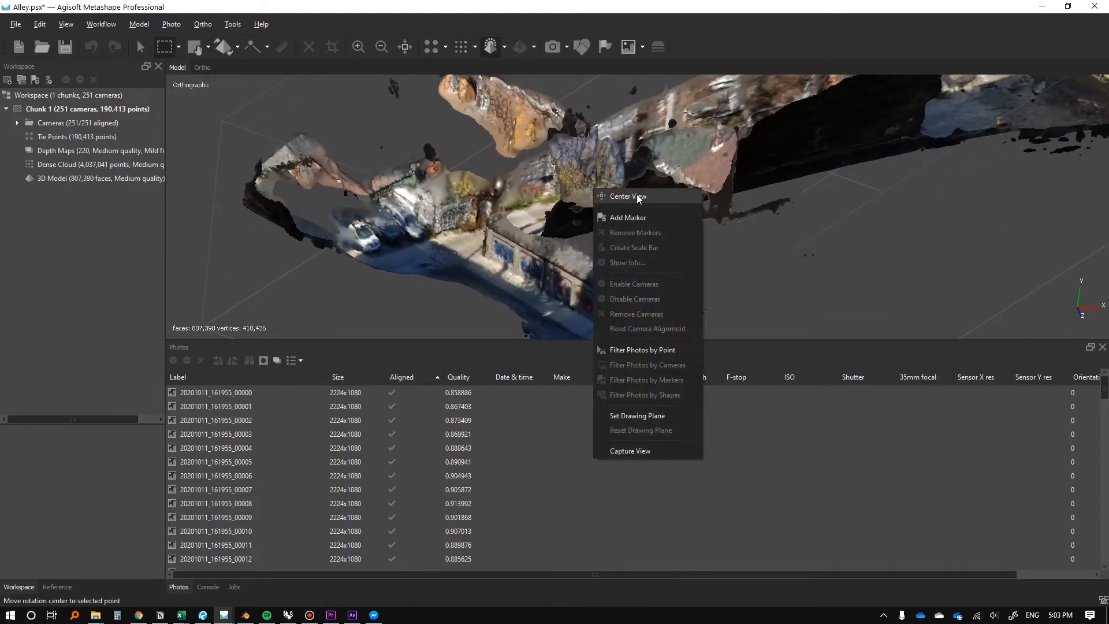
click(626, 196)
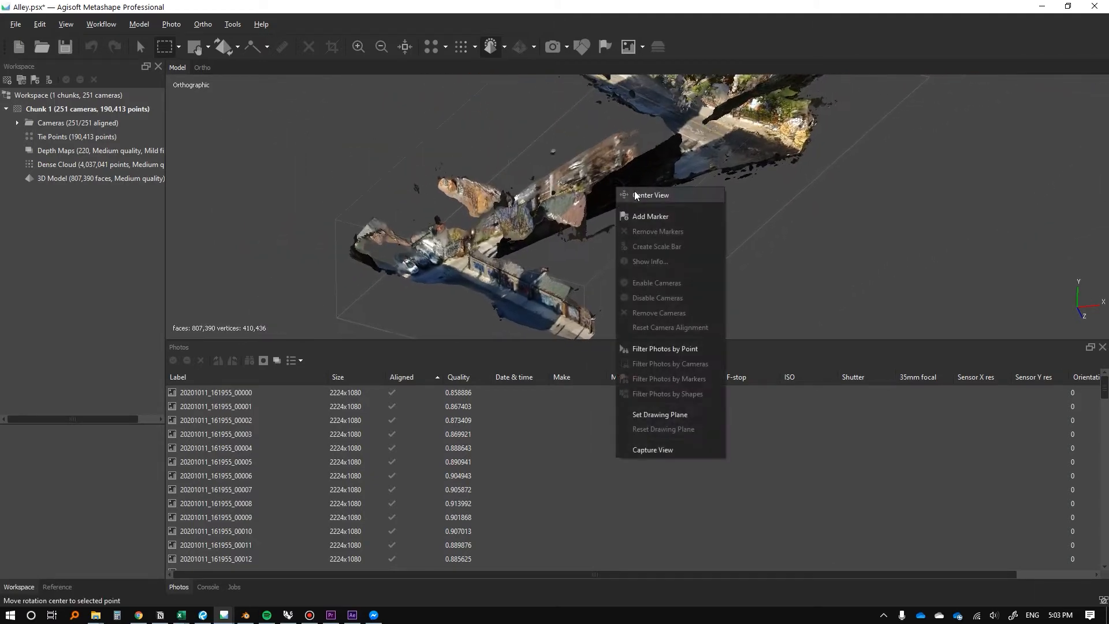
click(649, 194)
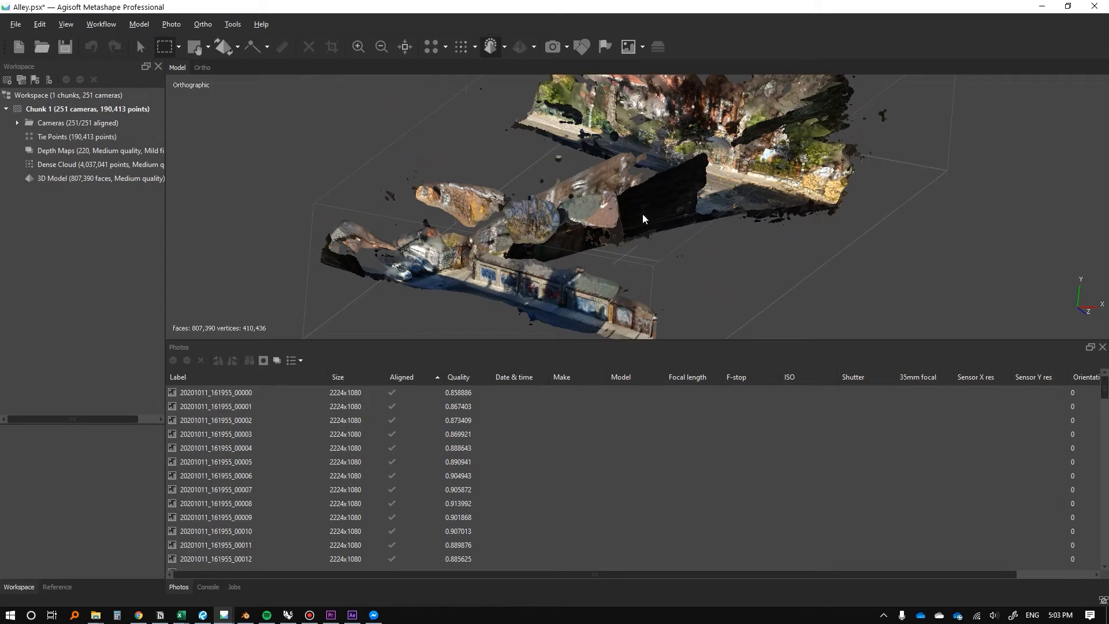
click(102, 24)
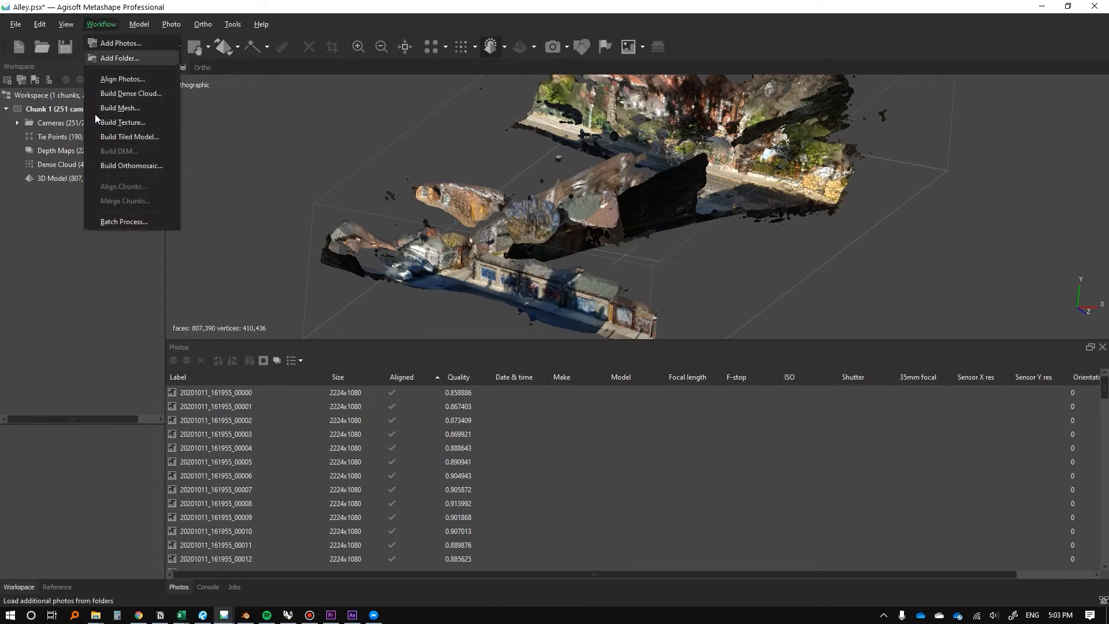
mouse_move(121, 122)
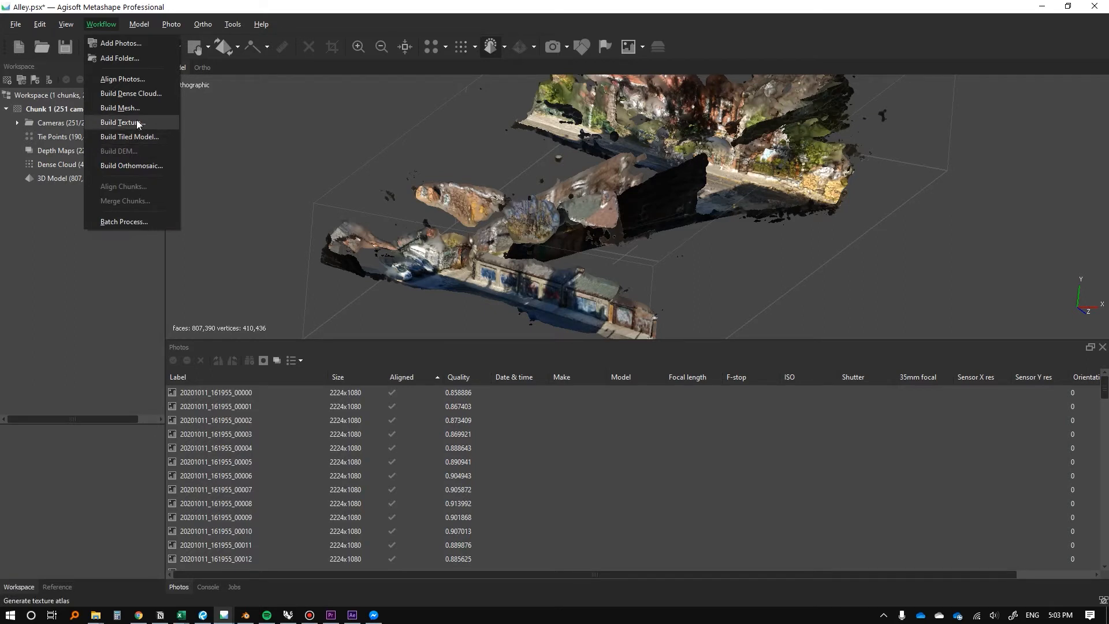
- Build a 4096 diffuse texture map from the images with default mosaic settings
click(120, 122)
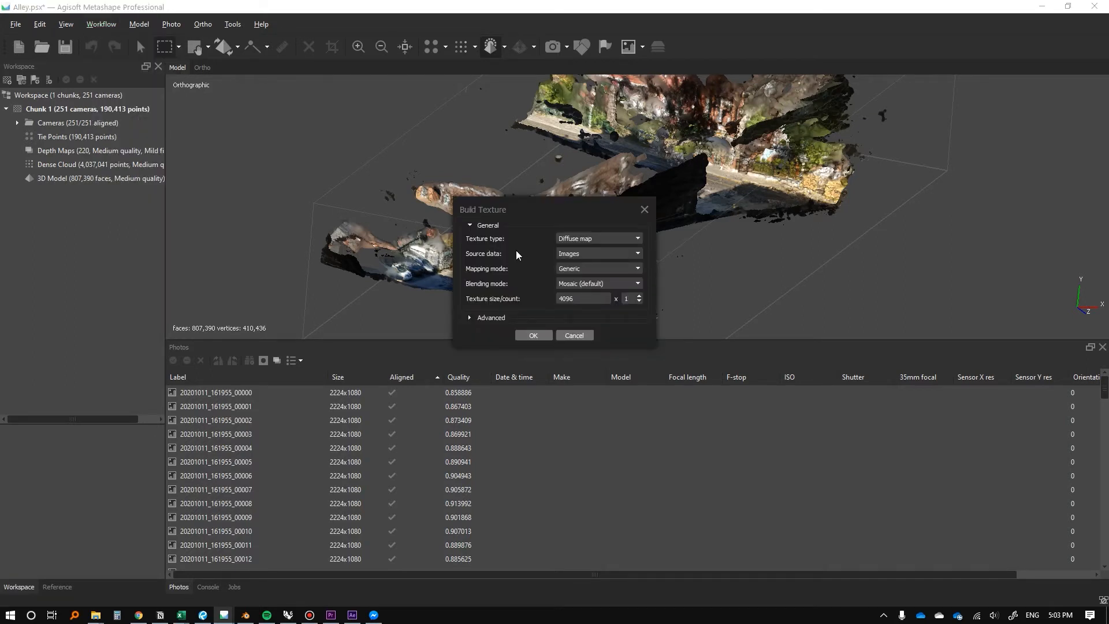
mouse_move(591, 274)
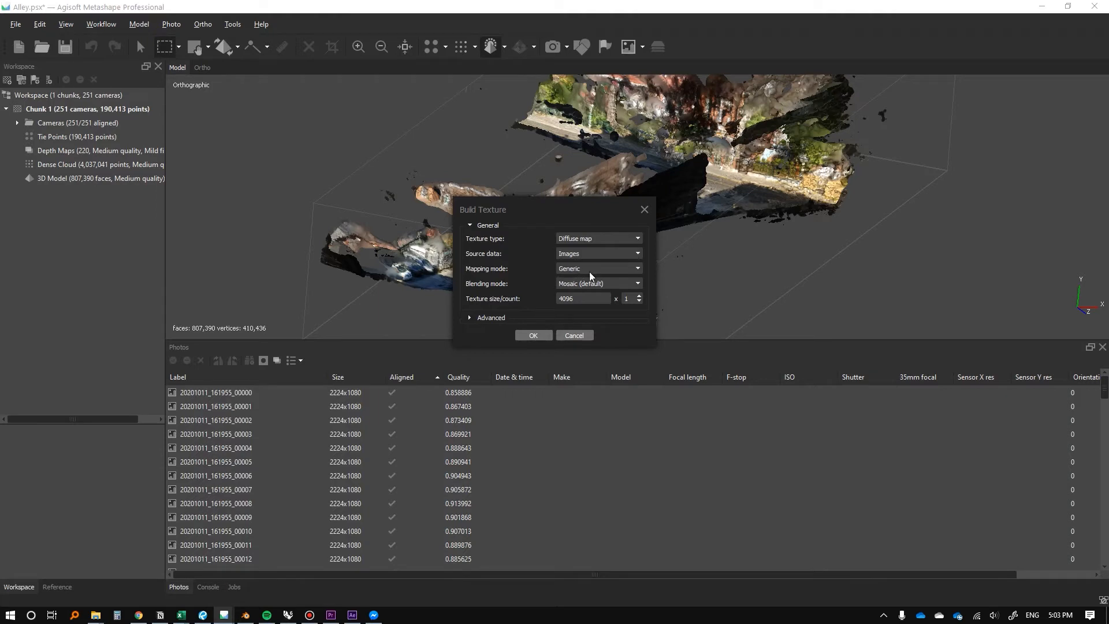
click(487, 317)
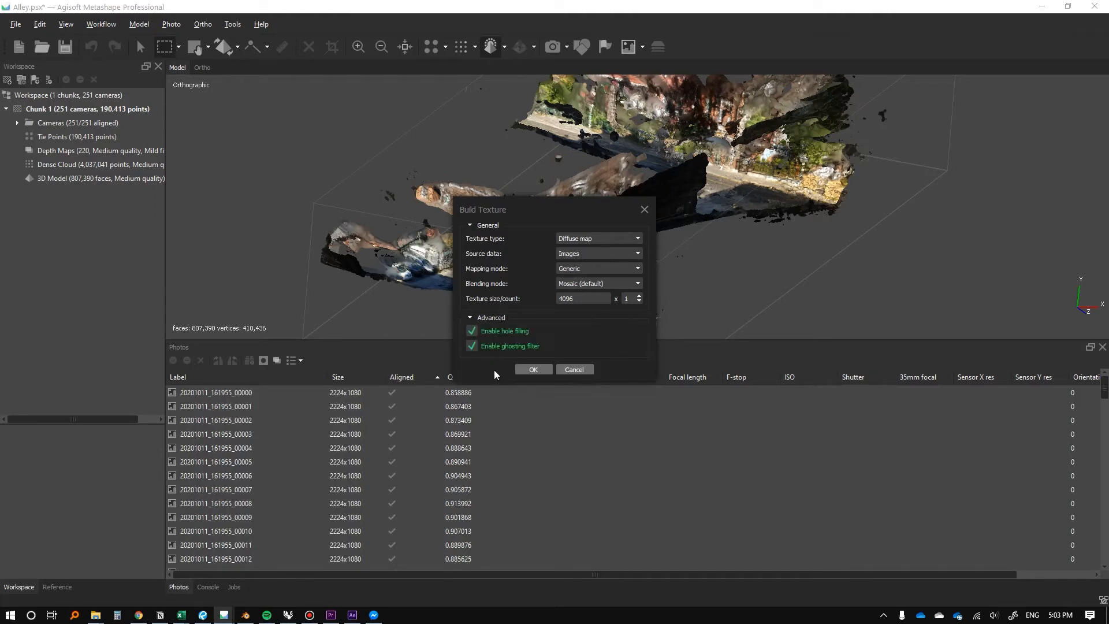
mouse_move(516, 373)
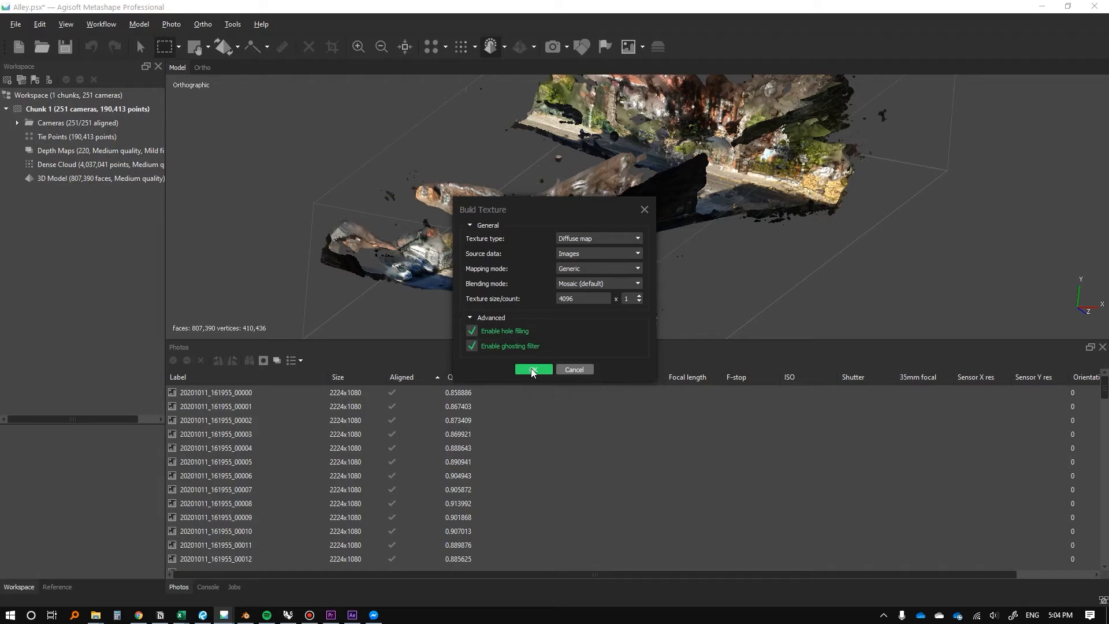
click(531, 369)
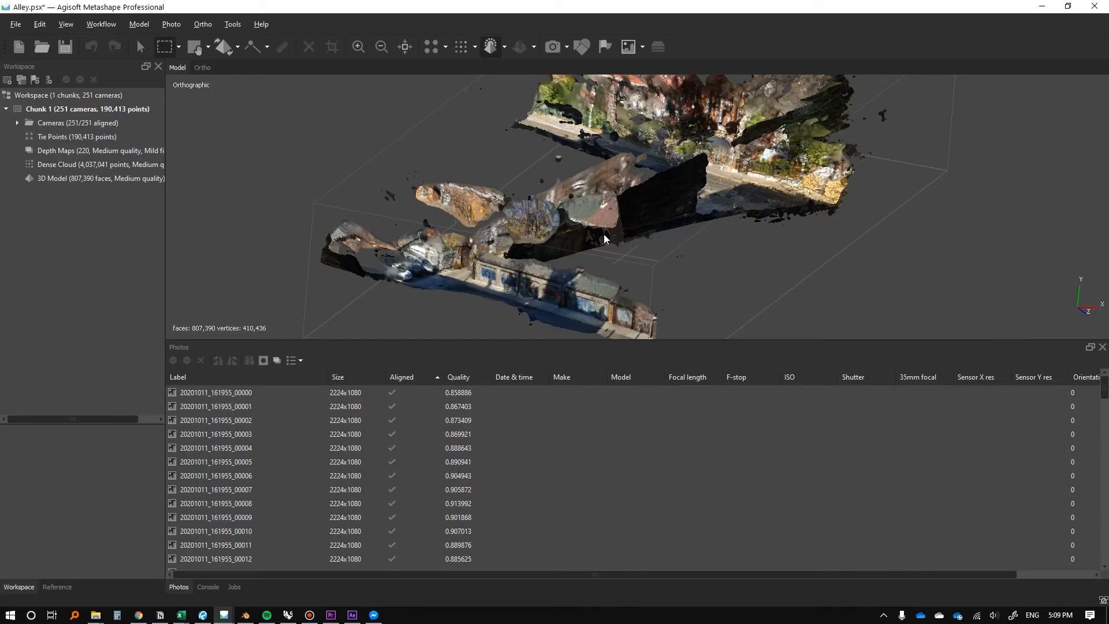
mouse_move(504, 77)
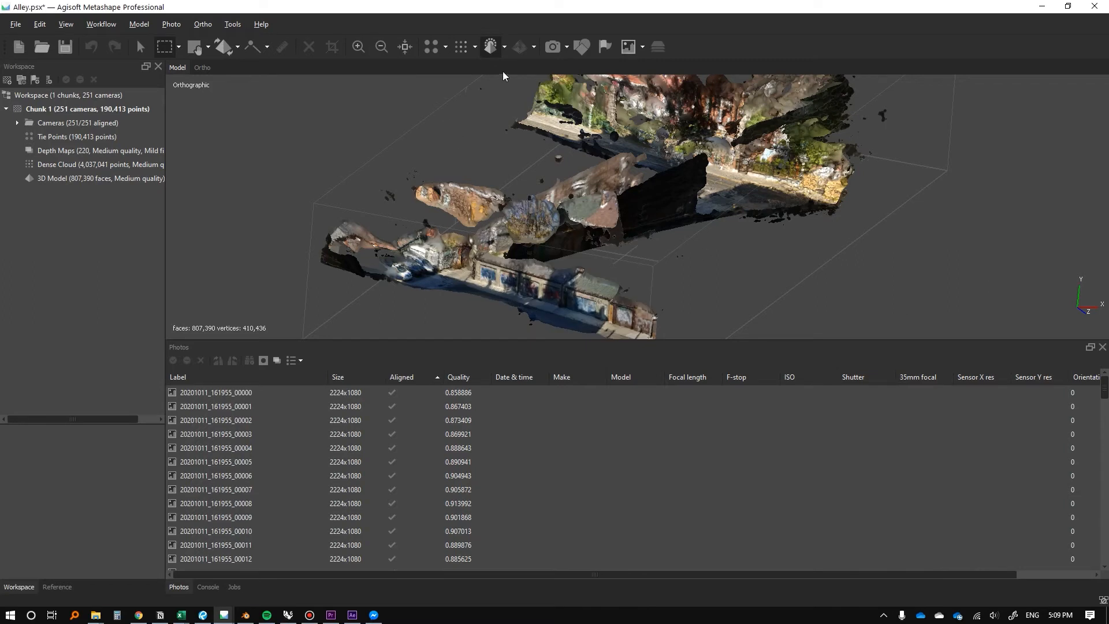
mouse_move(490, 47)
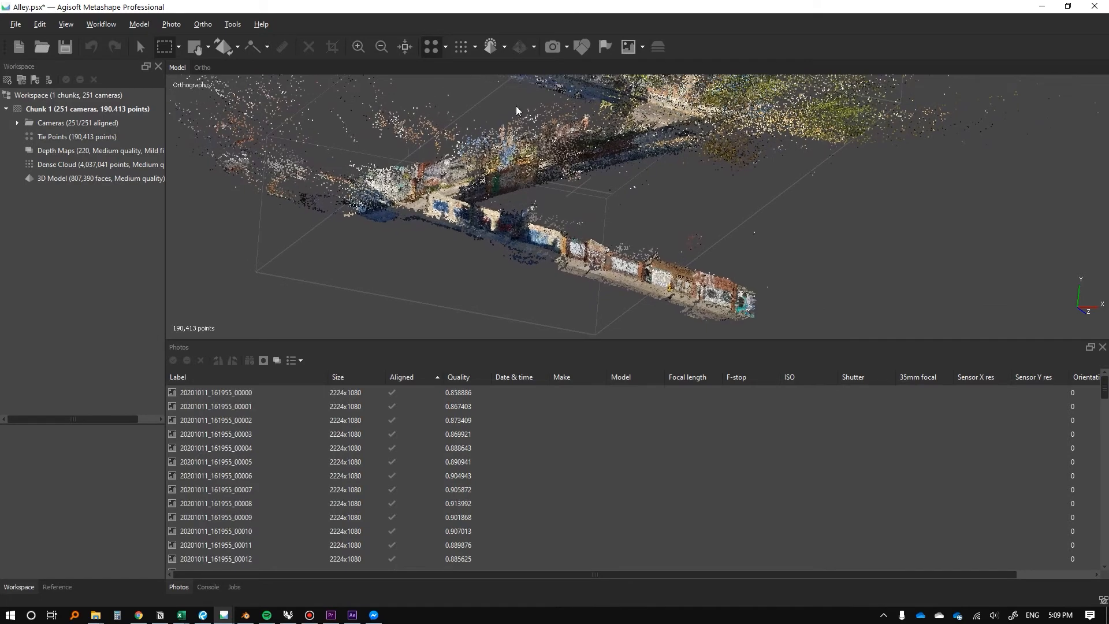
- Cycle the display through dense cloud, shaded and solid to the textured model
click(461, 46)
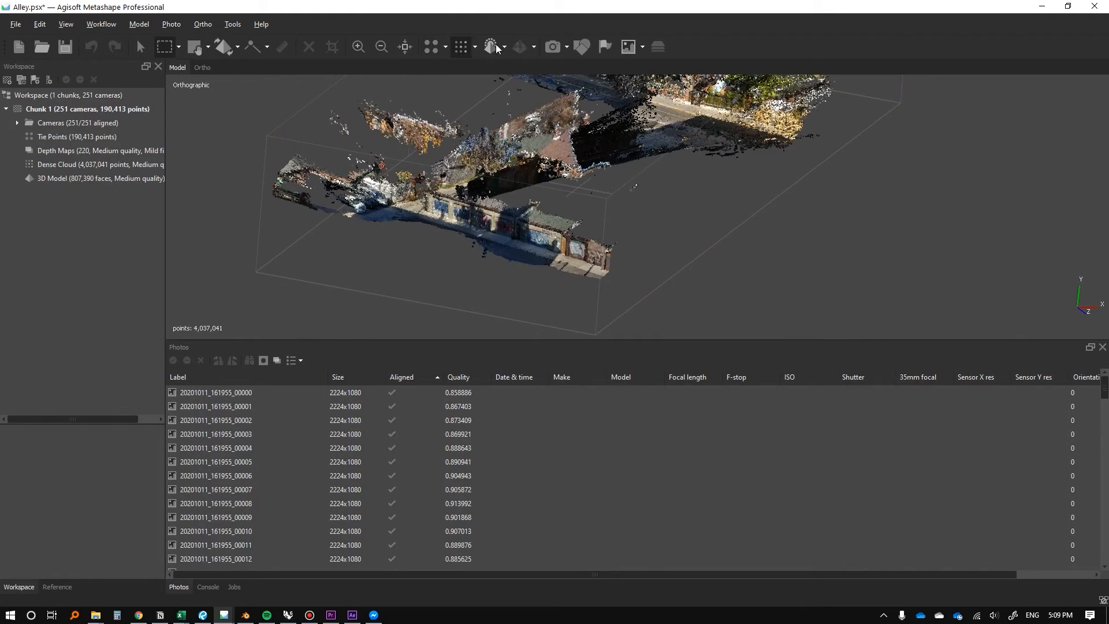
click(490, 46)
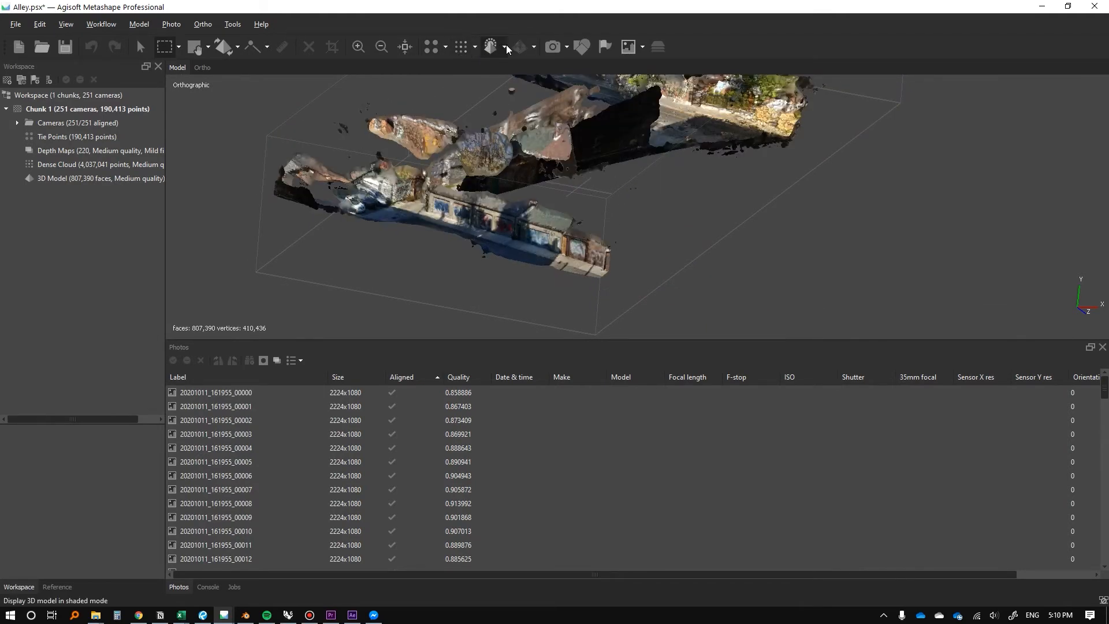
click(491, 46)
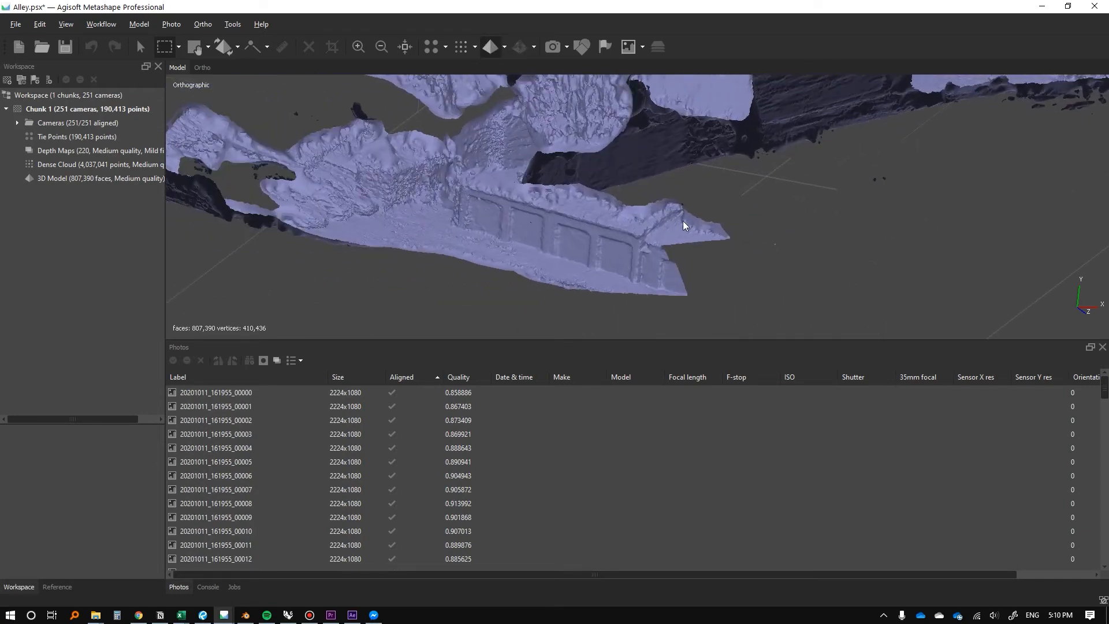
click(488, 46)
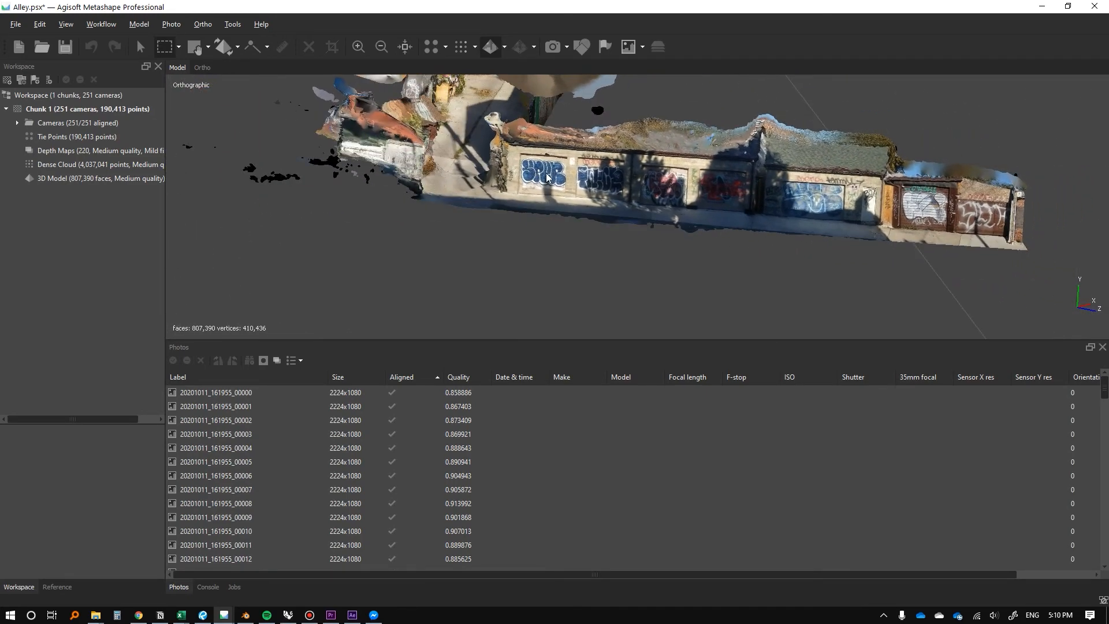
click(489, 46)
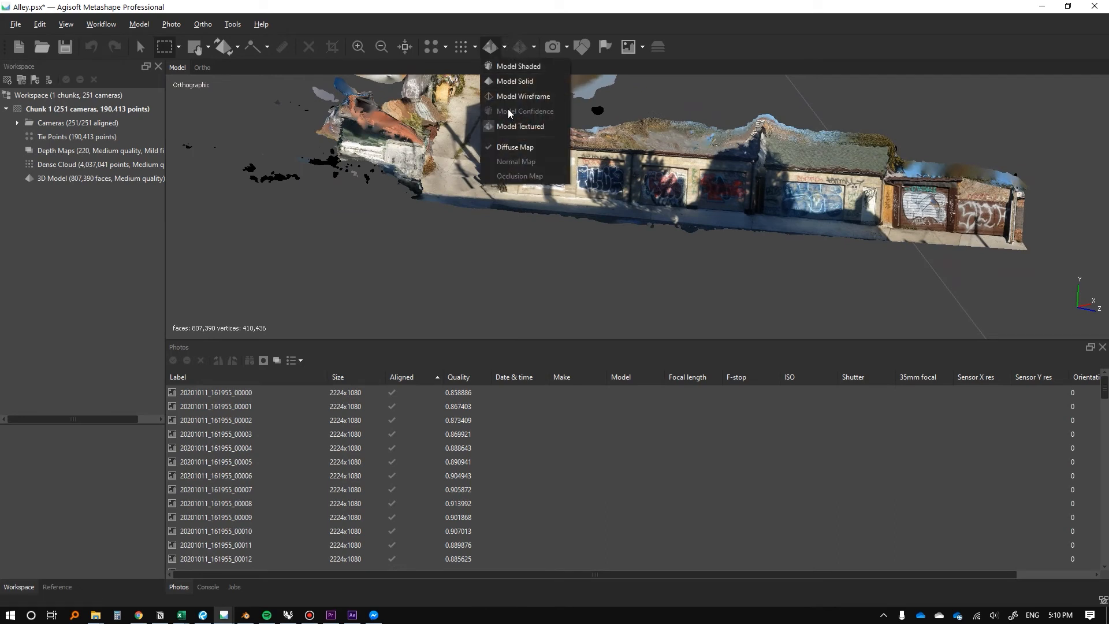
click(518, 66)
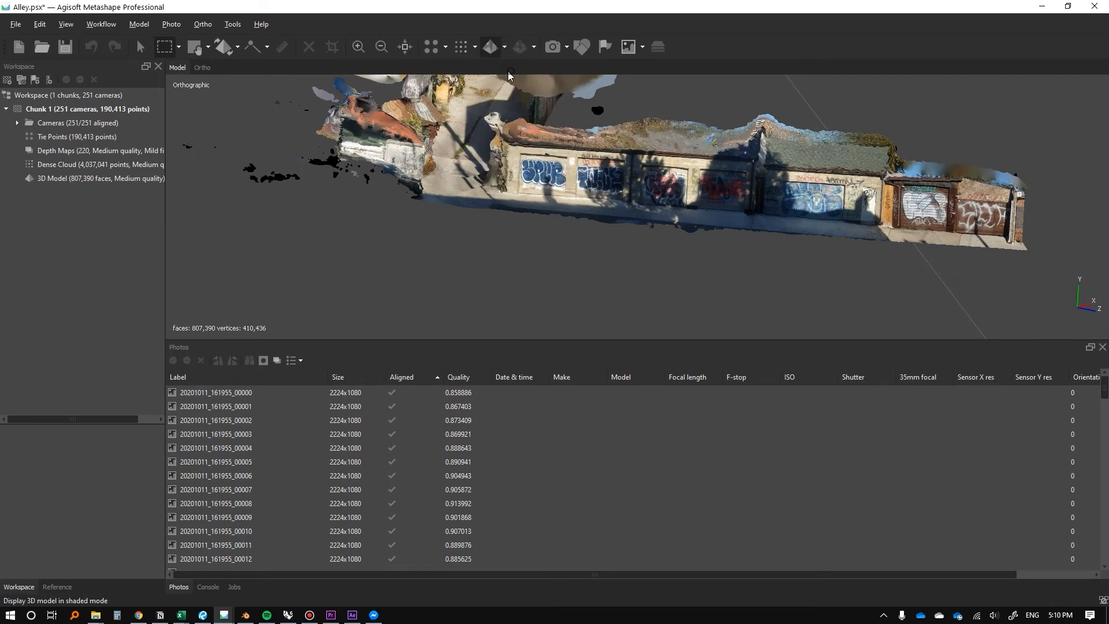
click(503, 47)
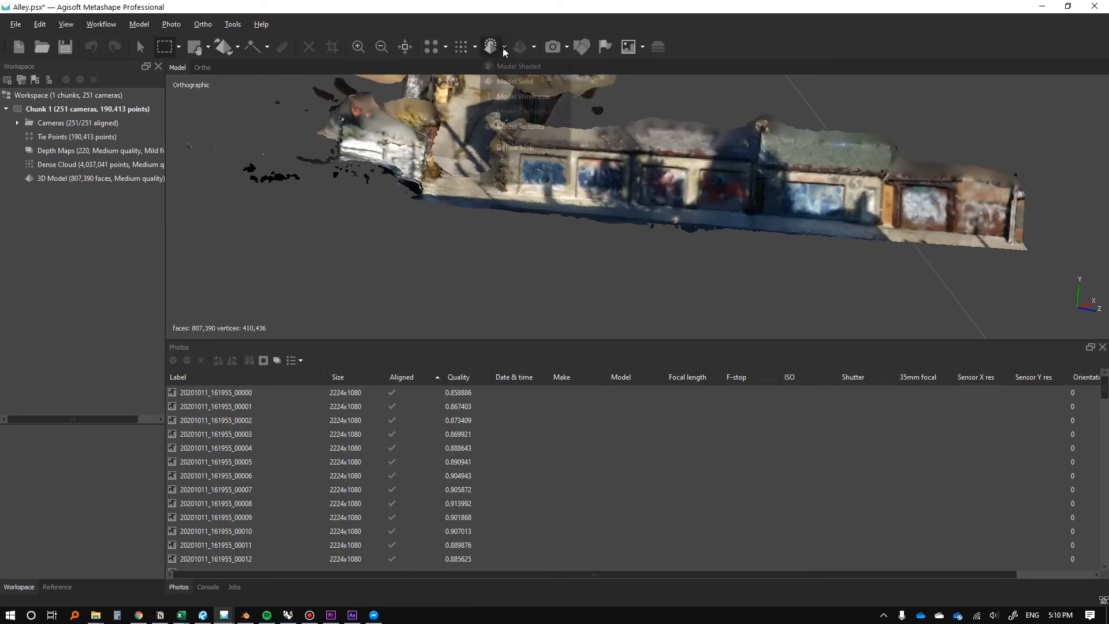
click(524, 126)
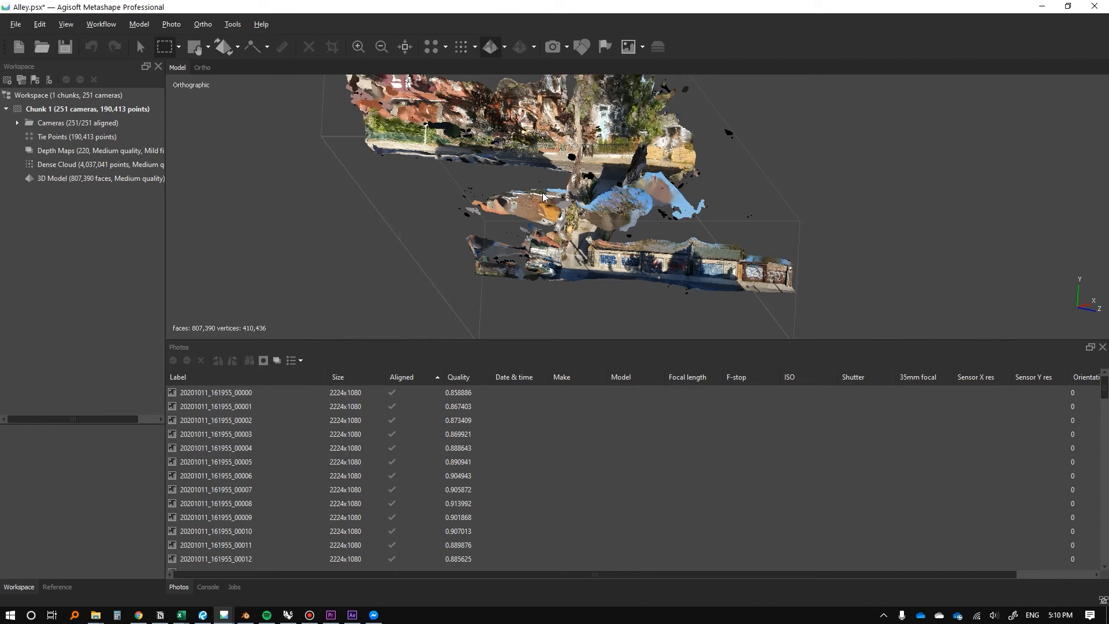
- Cycle through point and dense cloud displays, then show the model as wireframe
click(430, 46)
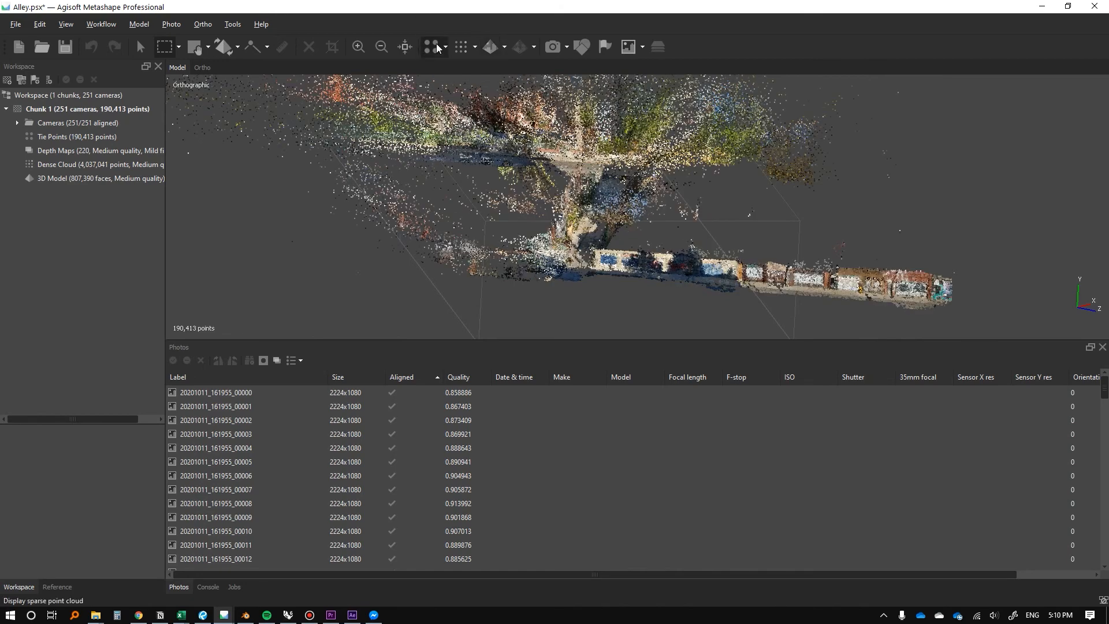
click(490, 46)
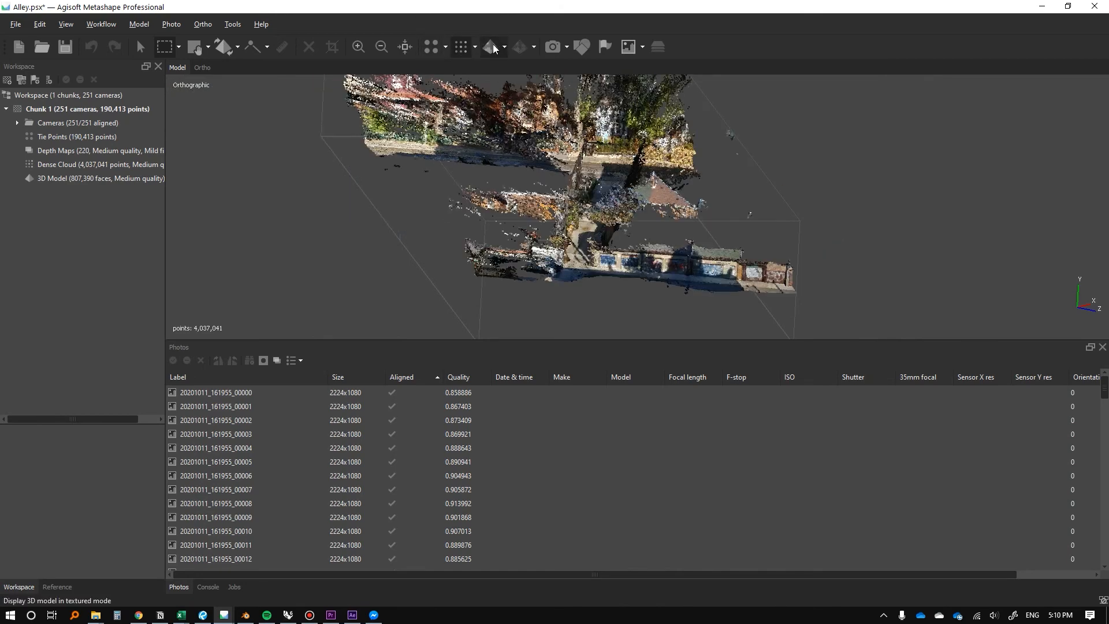
click(491, 46)
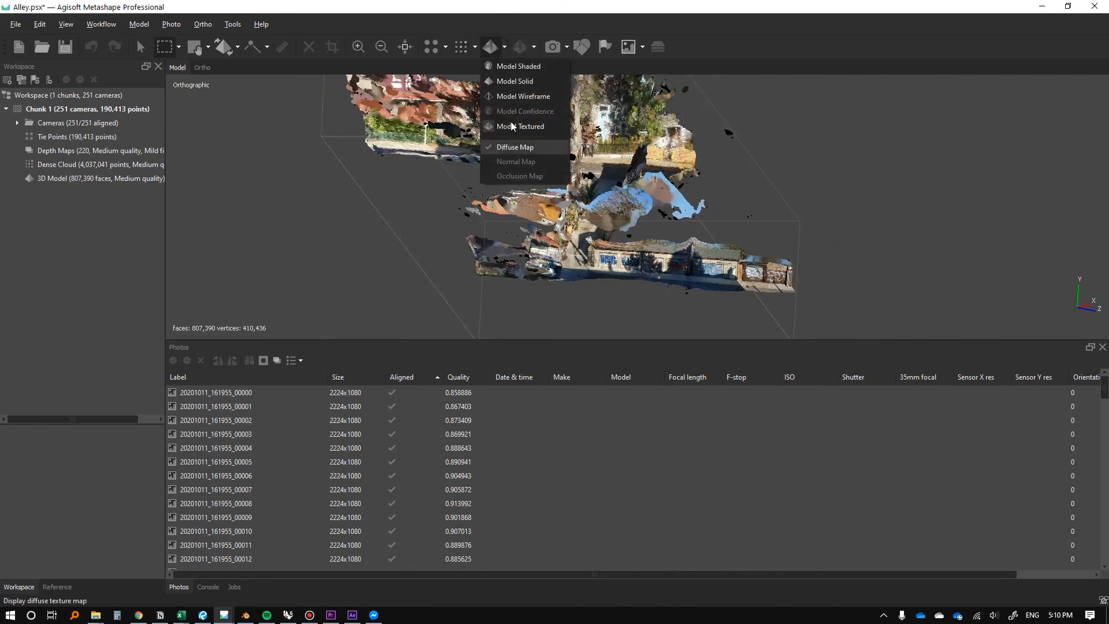
mouse_move(521, 96)
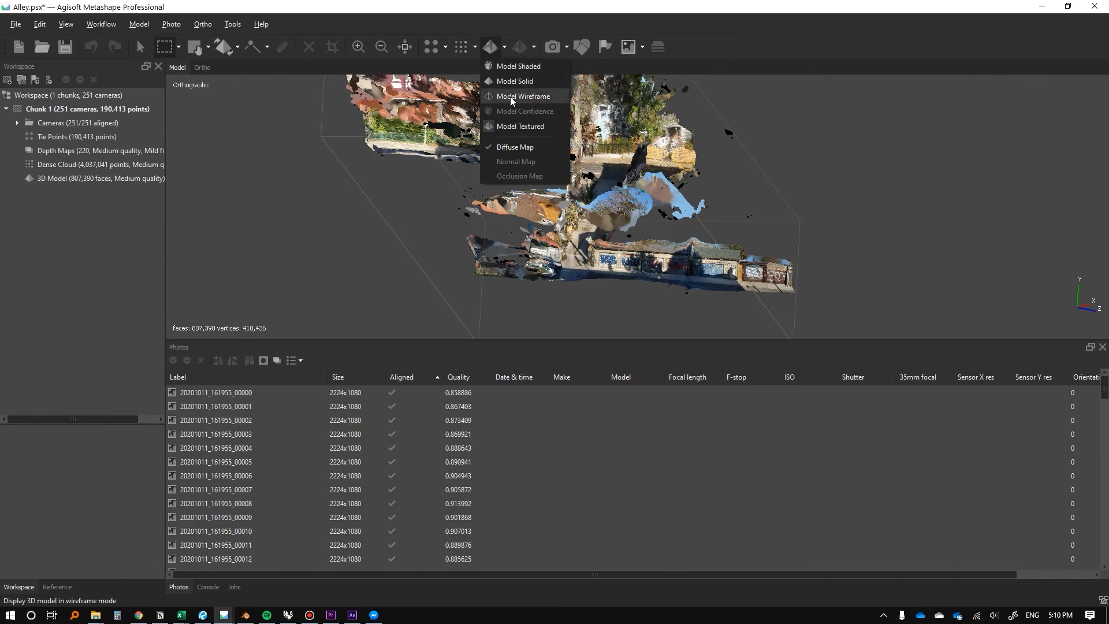
click(521, 96)
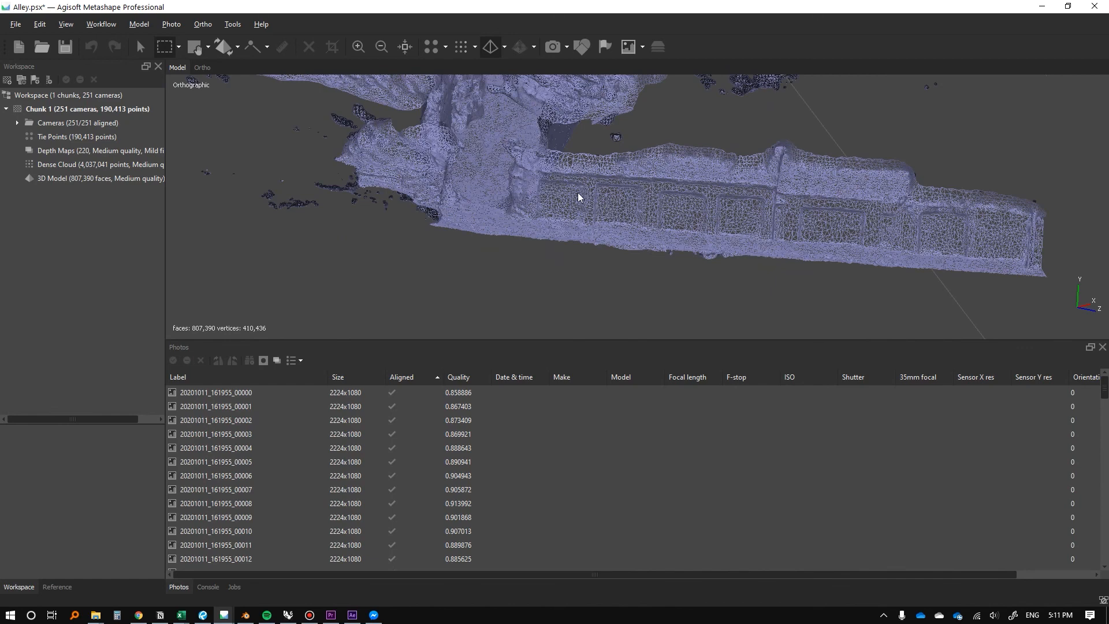
mouse_move(496, 121)
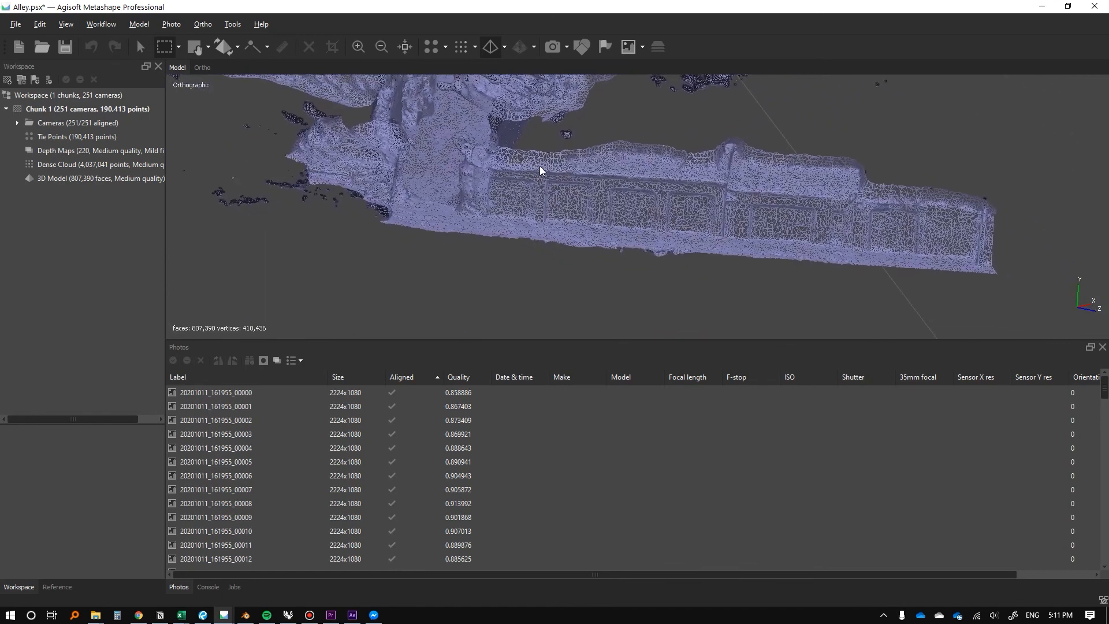
mouse_move(467, 182)
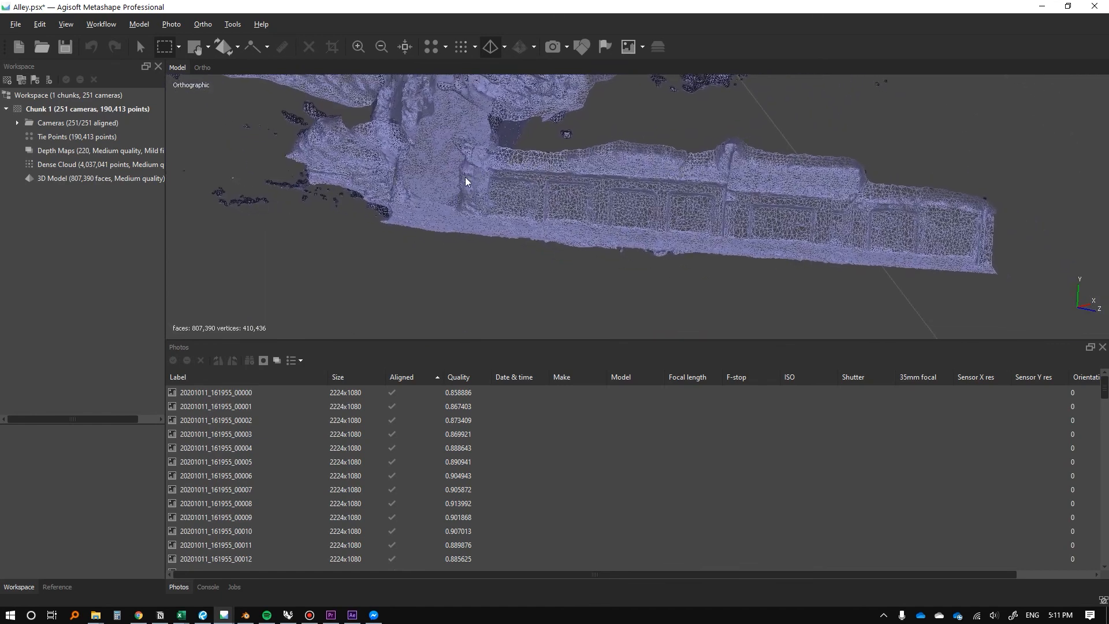